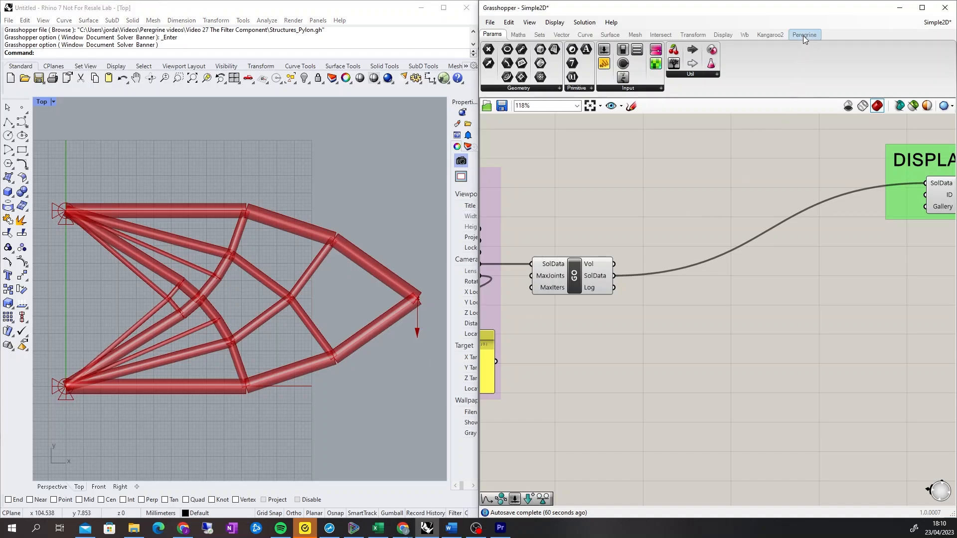
# Place a Peregrine Filter component from Post Process beside the optimization step.
pyautogui.click(803, 35)
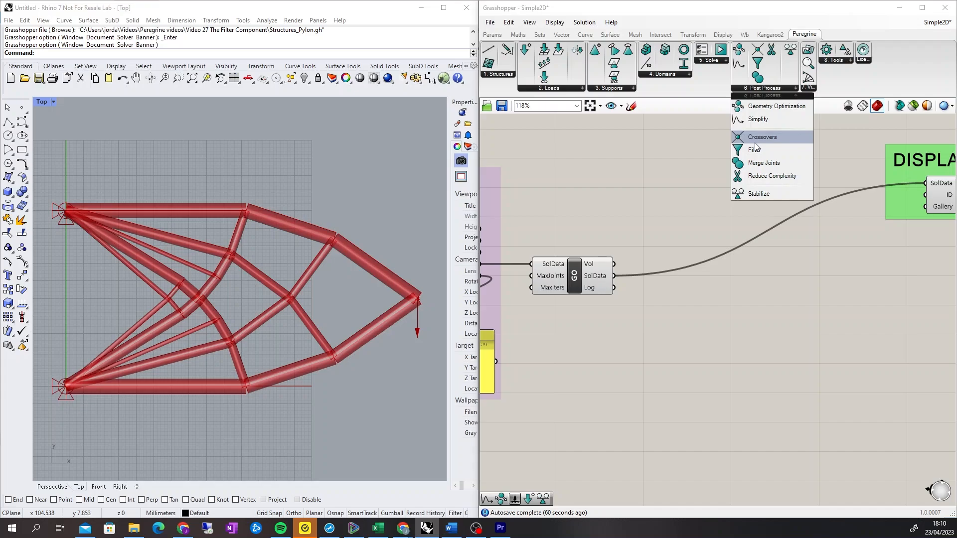
pyautogui.click(755, 150)
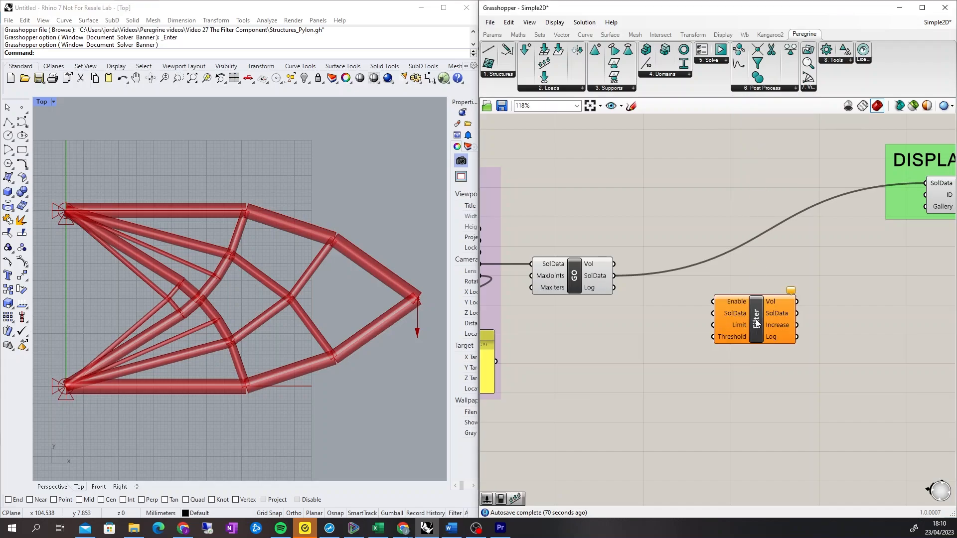
pyautogui.moveTo(754, 320)
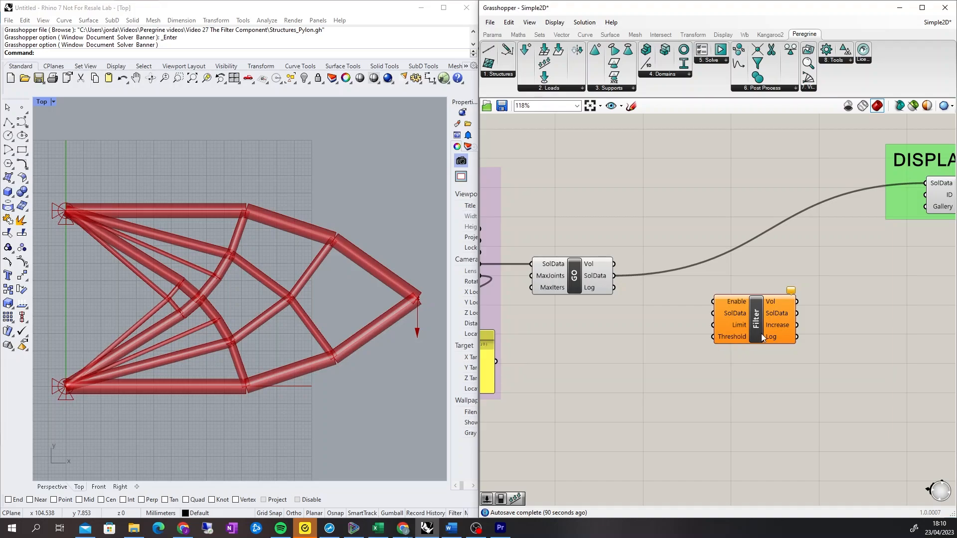
pyautogui.moveTo(732, 336)
pyautogui.write('boolean')
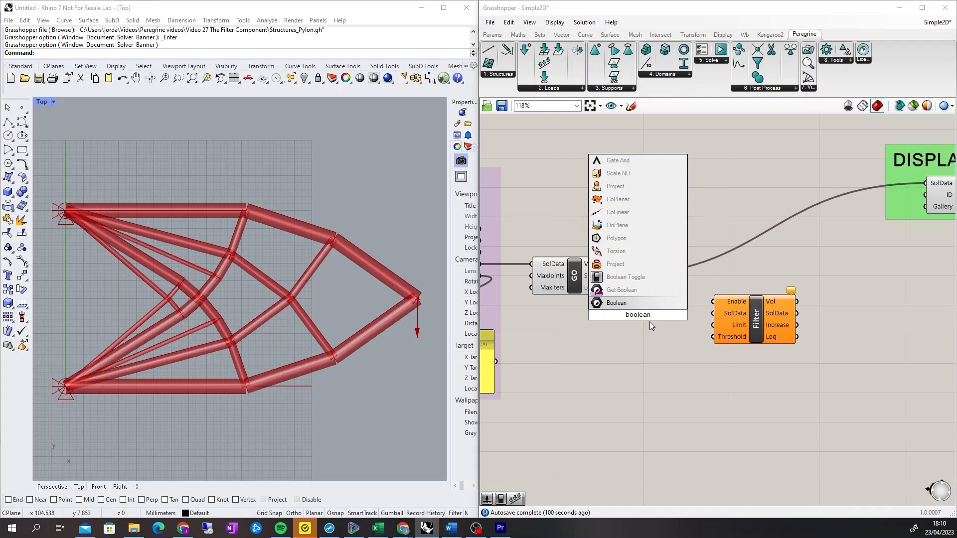
# Add a Boolean Toggle set to False for the Filter's Enable input.
pyautogui.click(626, 277)
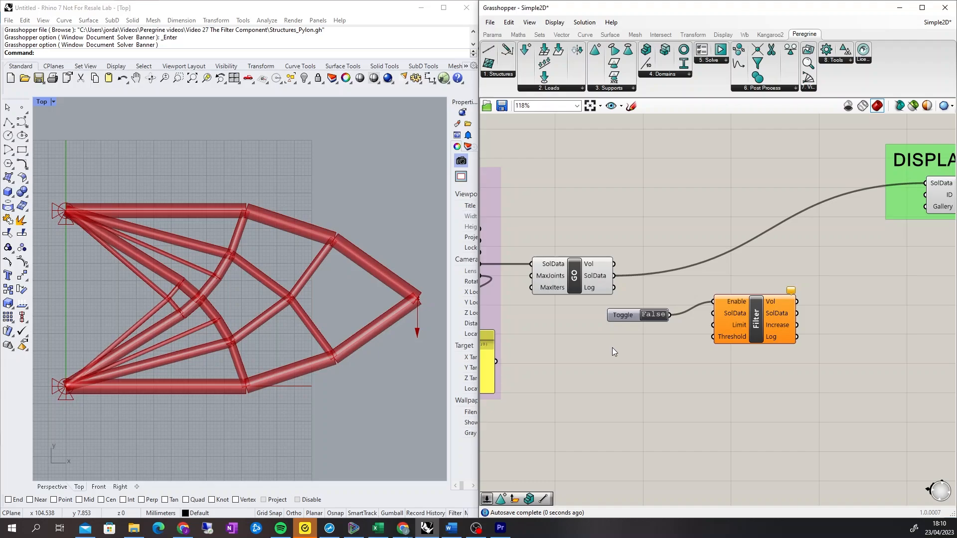
pyautogui.moveTo(618, 298)
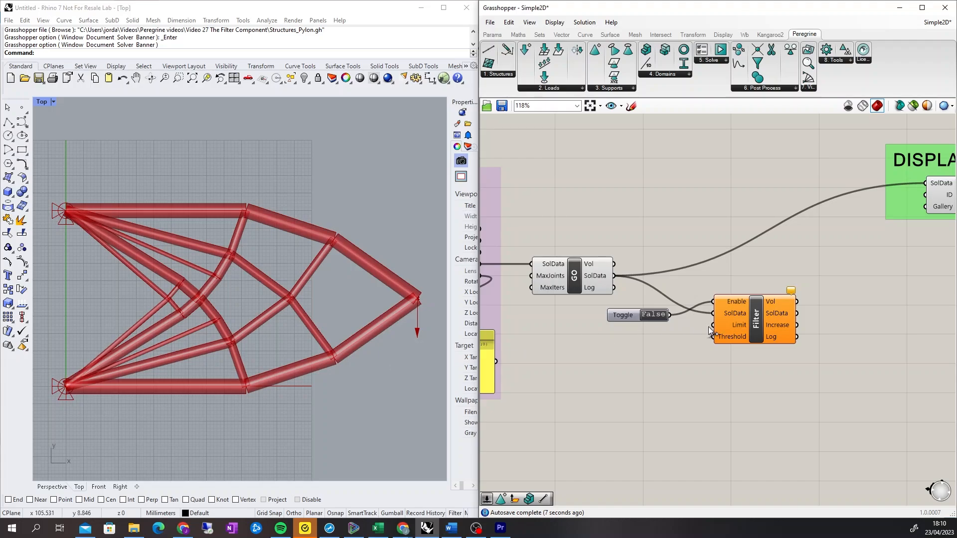
pyautogui.moveTo(726, 324)
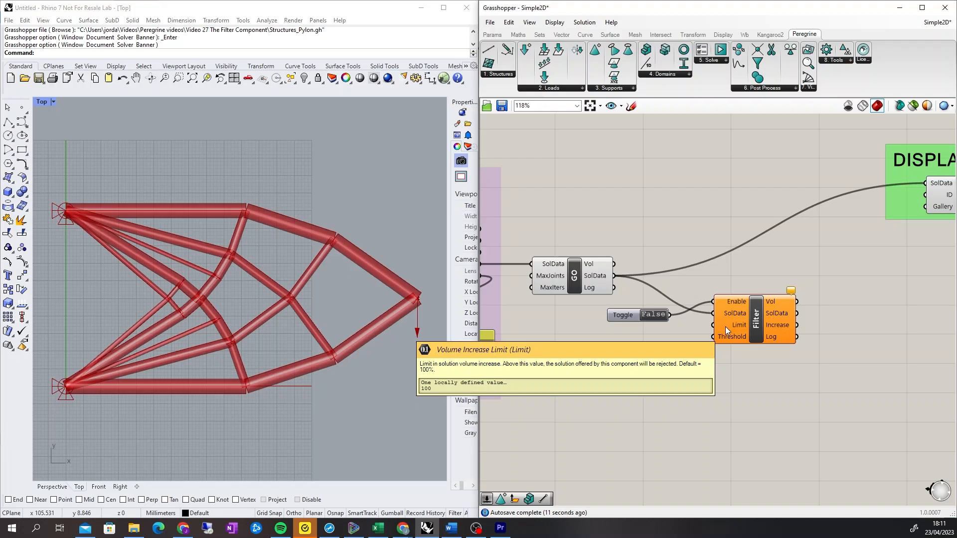
pyautogui.moveTo(728, 341)
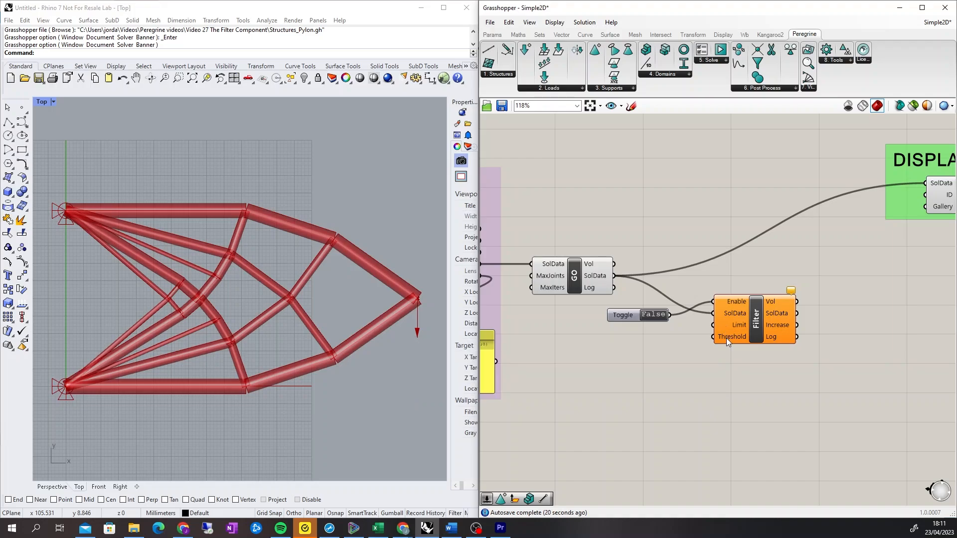
pyautogui.moveTo(732, 336)
pyautogui.write('slid')
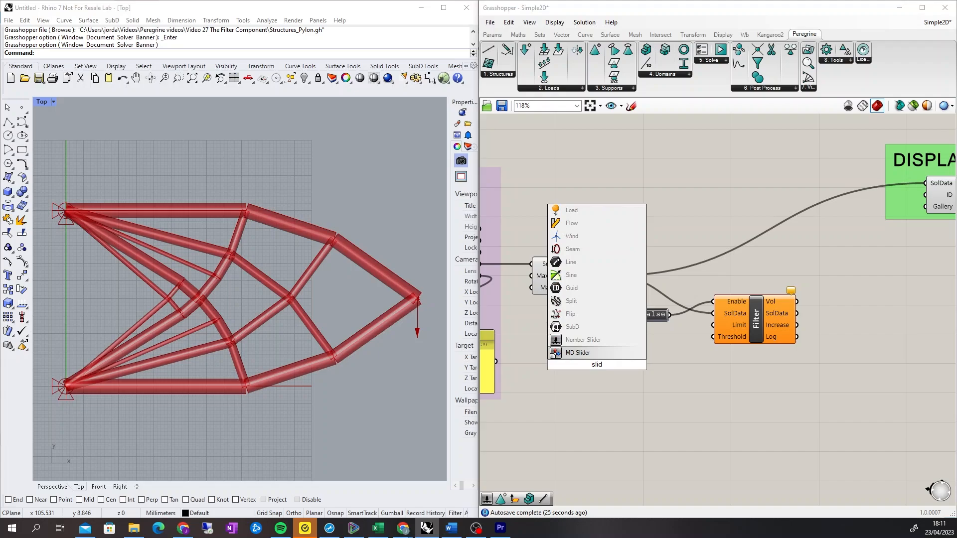
# Add a Filter Threshold (%) slider, test values, and settle at 11.
pyautogui.click(583, 340)
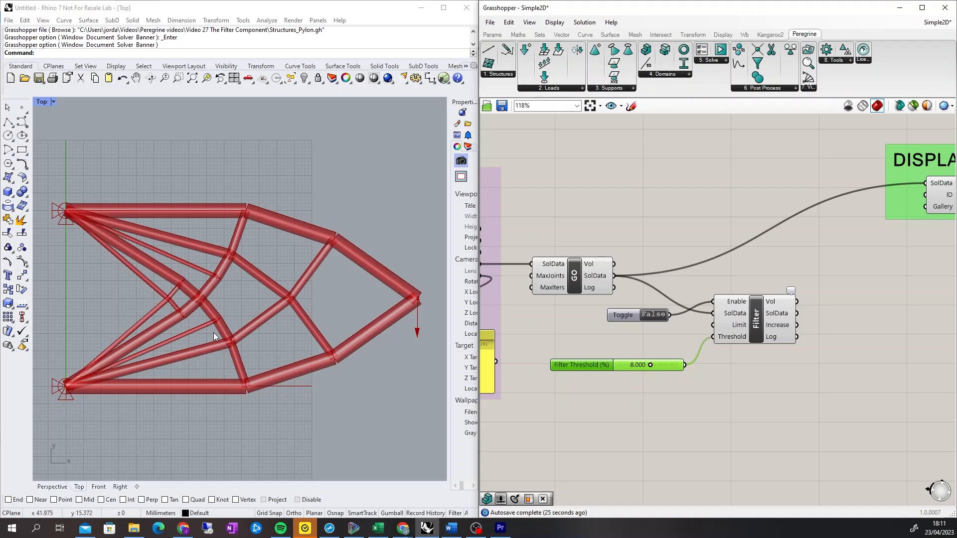
pyautogui.moveTo(726, 354)
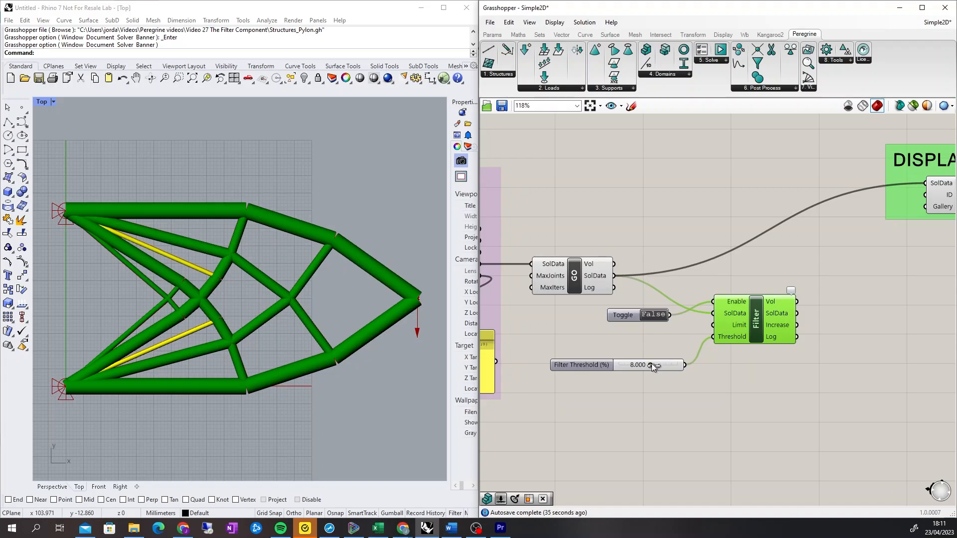
pyautogui.moveTo(651, 365); pyautogui.dragTo(680, 364)
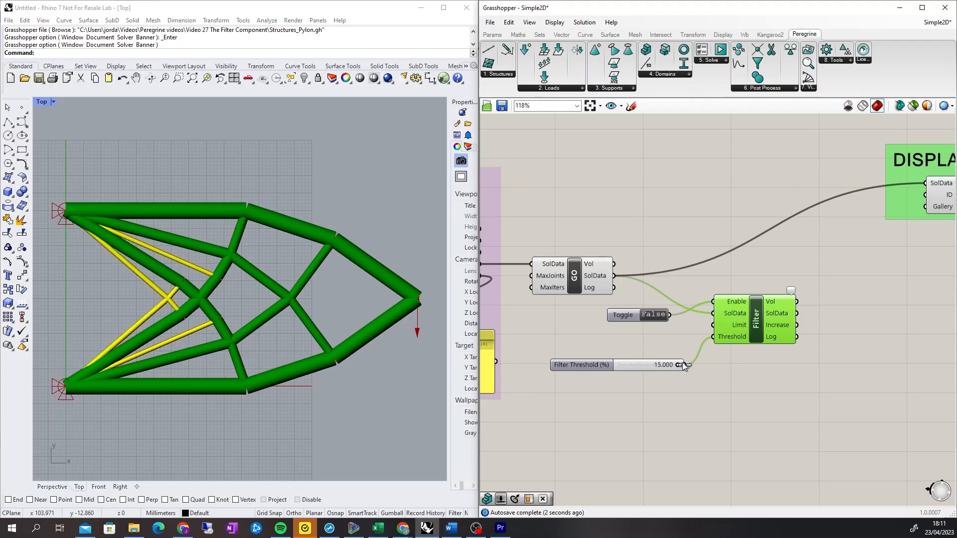
pyautogui.moveTo(671, 365); pyautogui.dragTo(649, 364)
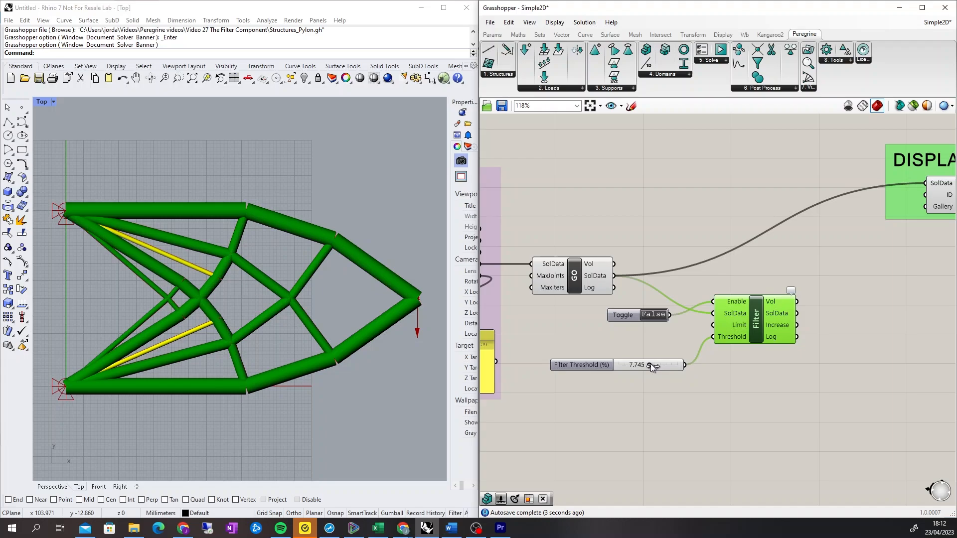
pyautogui.moveTo(650, 365); pyautogui.dragTo(654, 365)
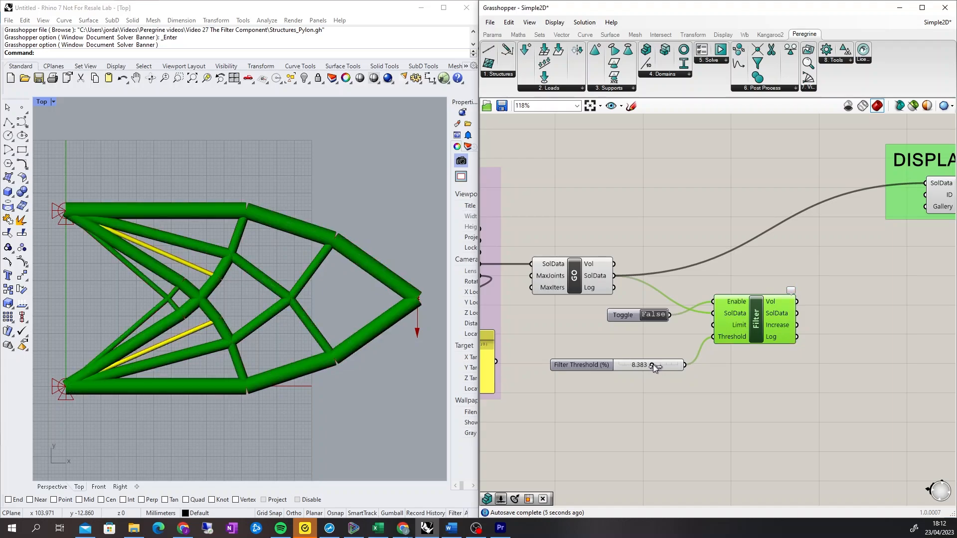
pyautogui.moveTo(651, 365); pyautogui.dragTo(671, 365)
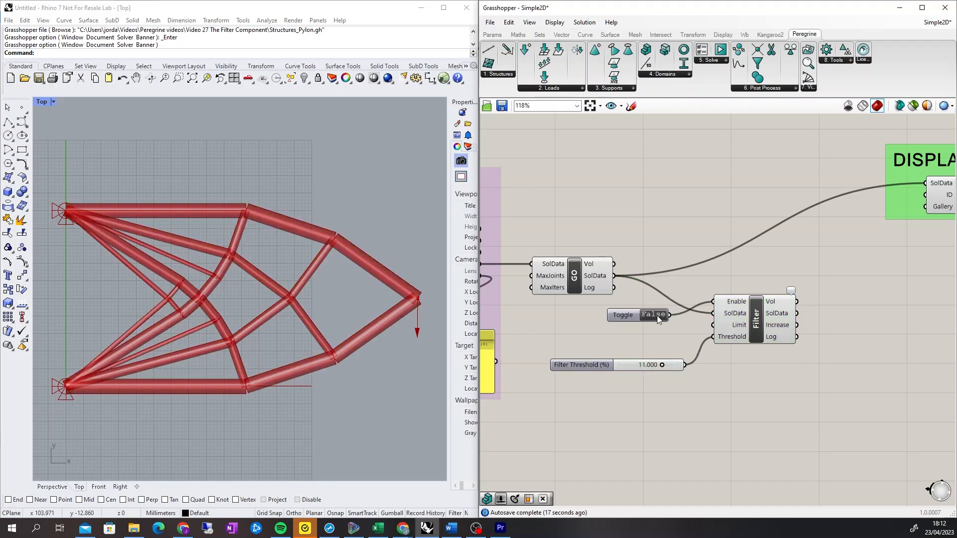
# Set the toggle to True and place a geometry optimization after the Filter's SolData.
pyautogui.click(652, 315)
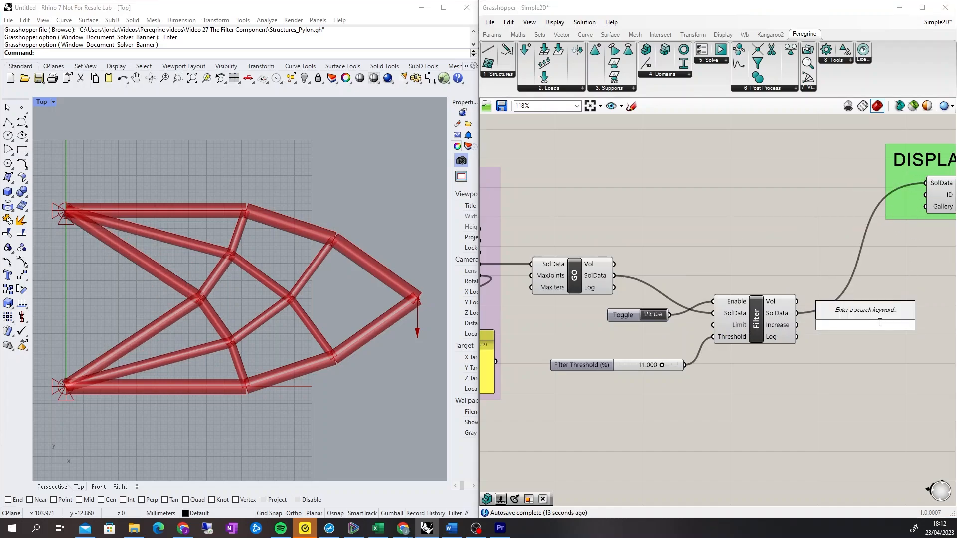
pyautogui.click(864, 309)
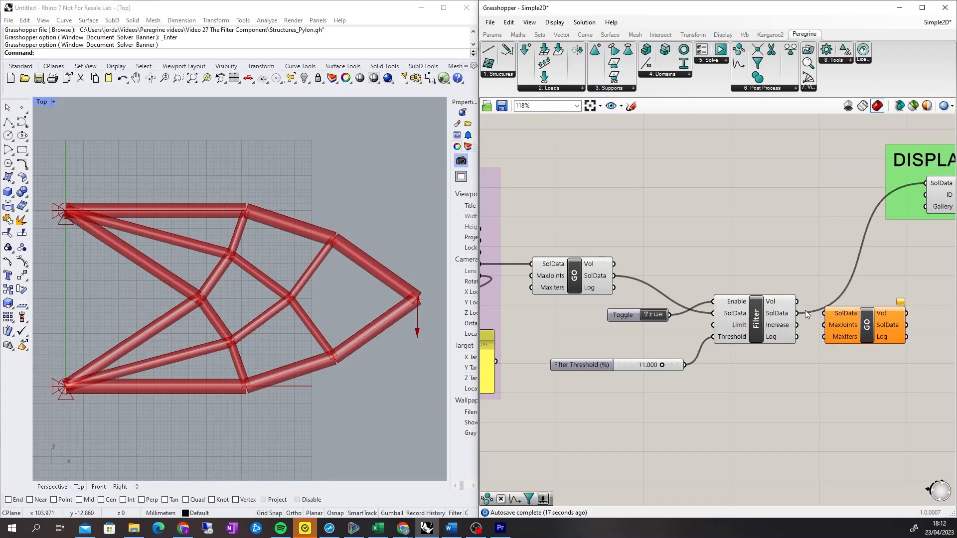
pyautogui.rightClick(866, 323)
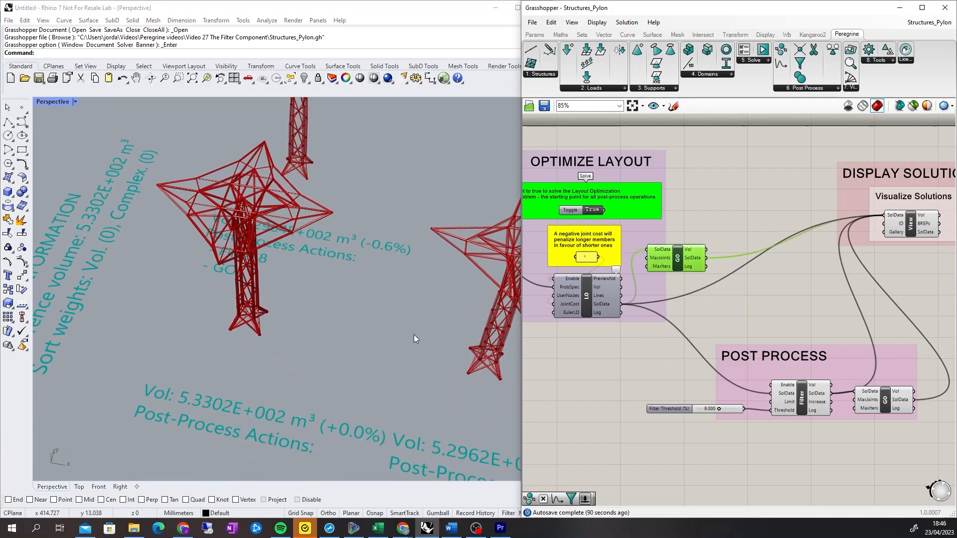
# Orbit the perspective view to inspect the Filter 8 pylon solution.
pyautogui.moveTo(415, 338); pyautogui.dragTo(222, 305)
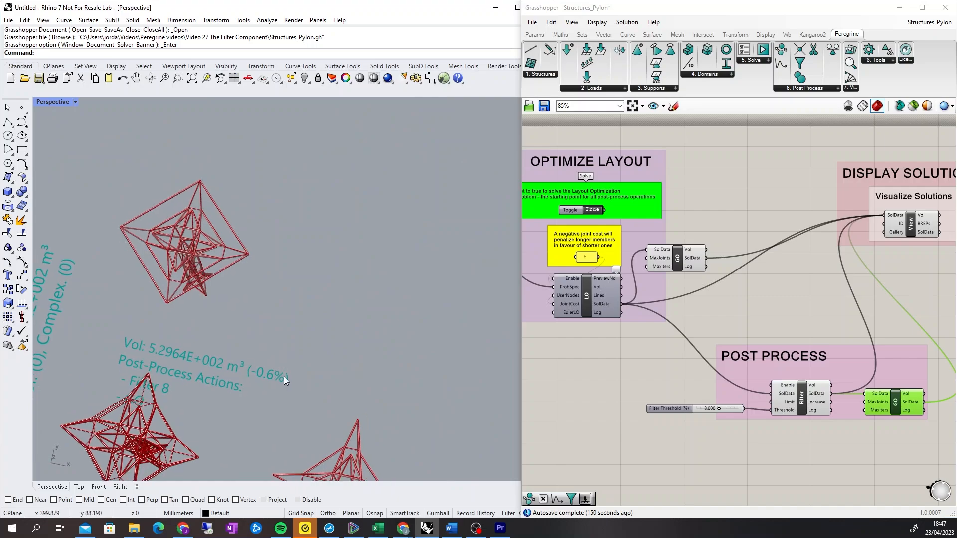
pyautogui.moveTo(278, 373)
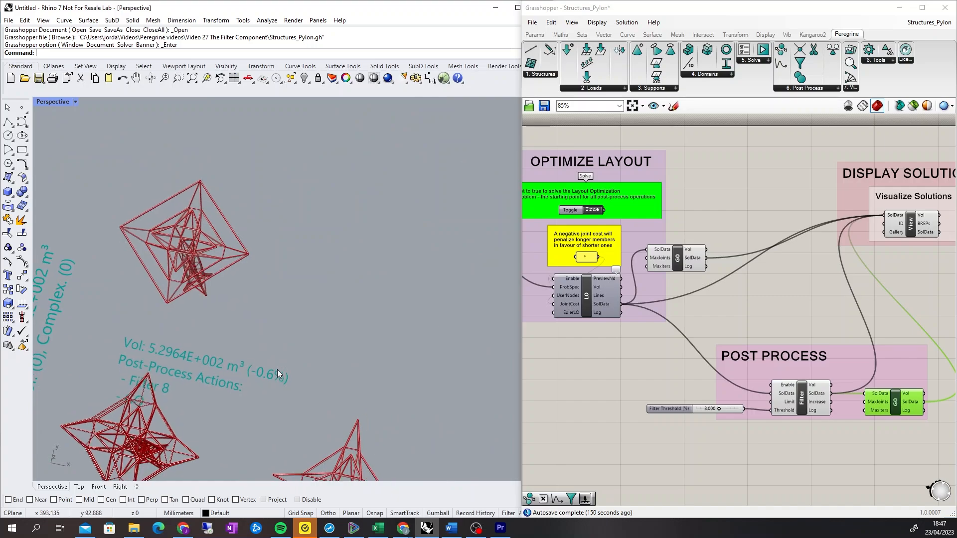